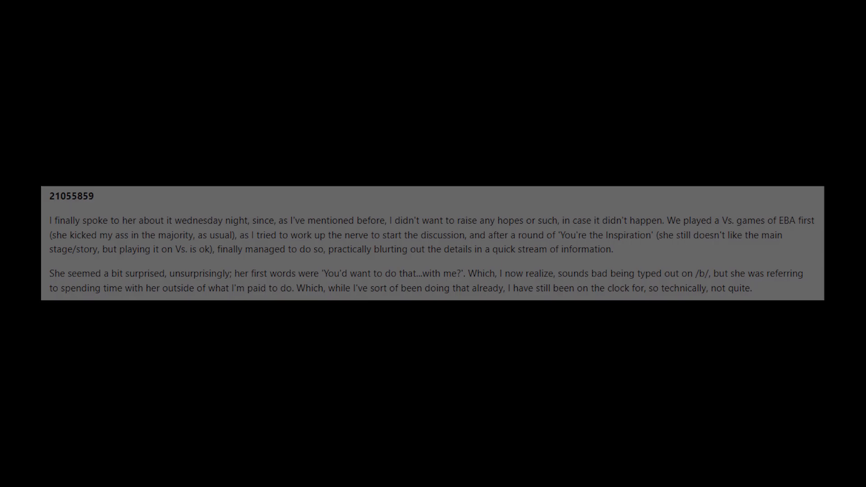
{"action": "scroll", "scroll_direction": "down", "scroll_amount": 3}
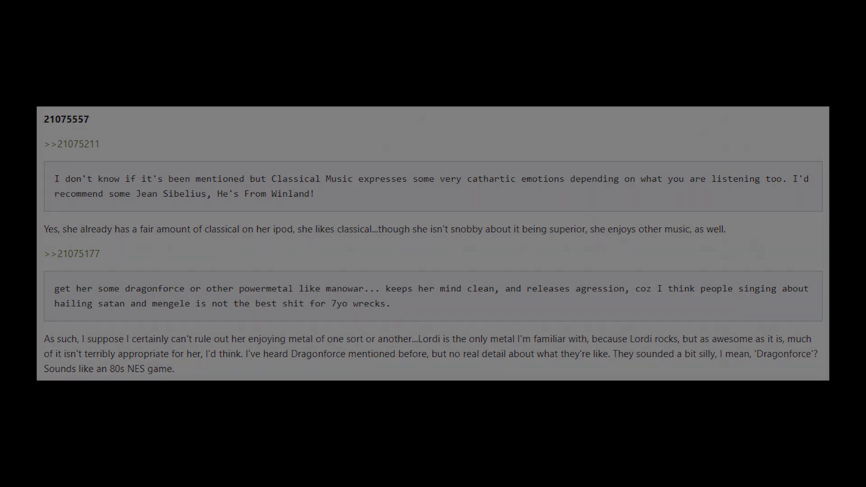
{"action": "scroll", "scroll_direction": "down", "scroll_amount": 3}
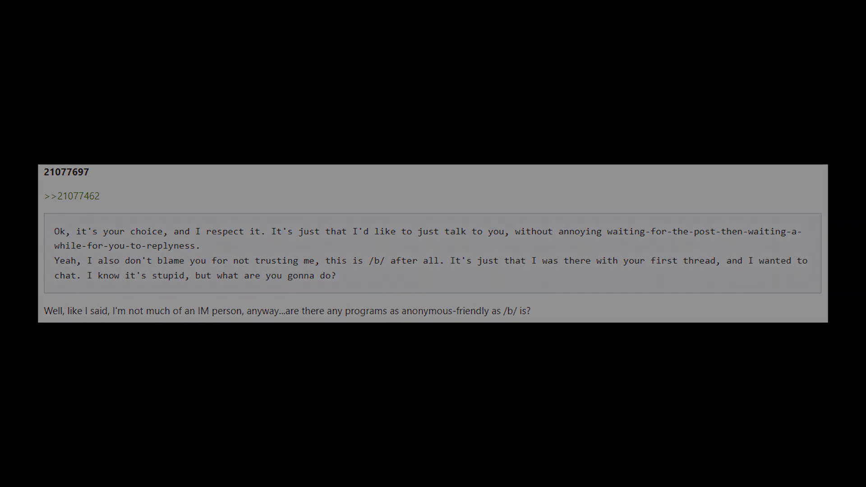
{"action": "scroll", "scroll_direction": "down", "scroll_amount": 3}
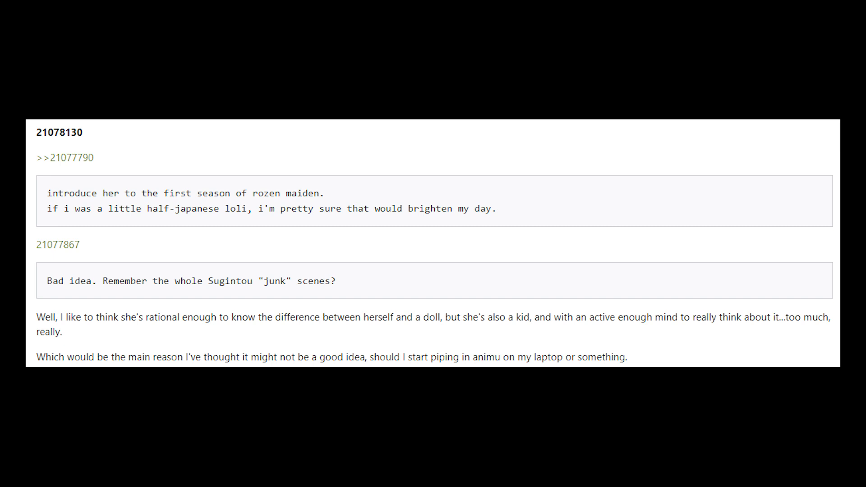
{"action": "scroll", "scroll_direction": "down", "scroll_amount": 3}
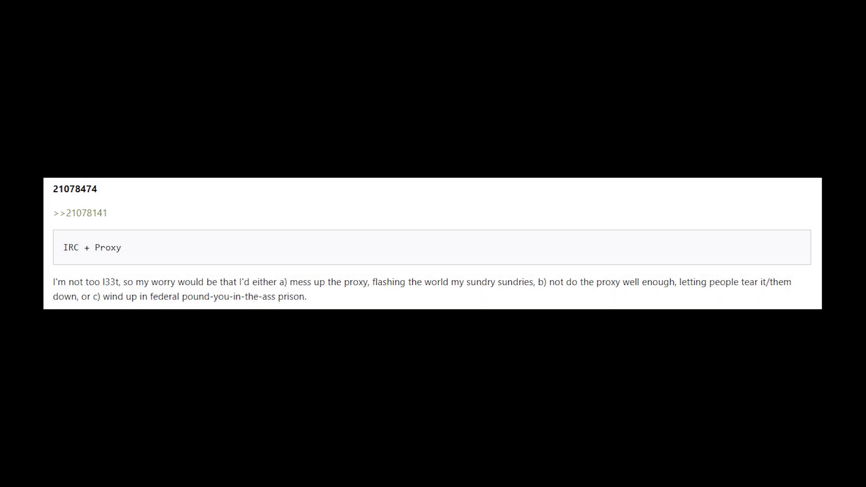